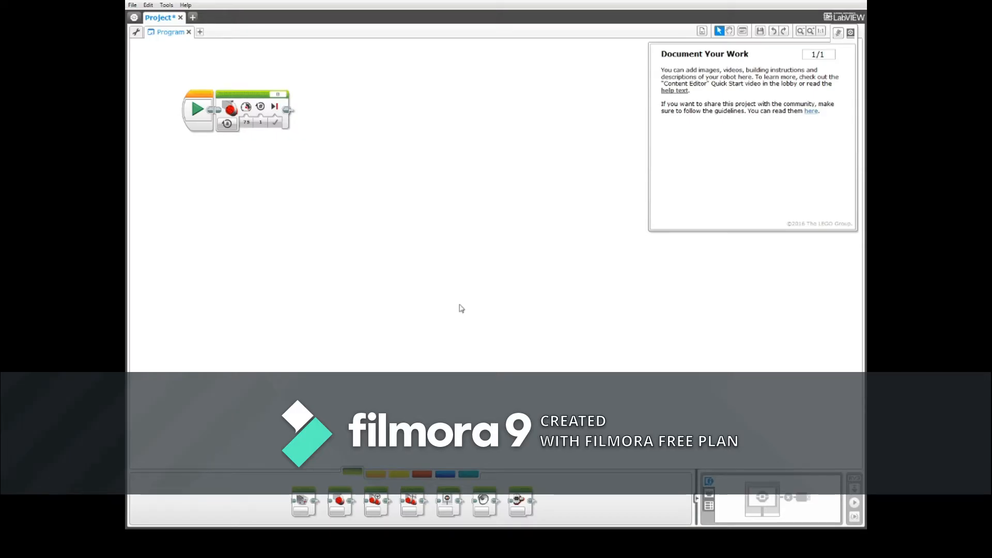
mouse_move(239, 120)
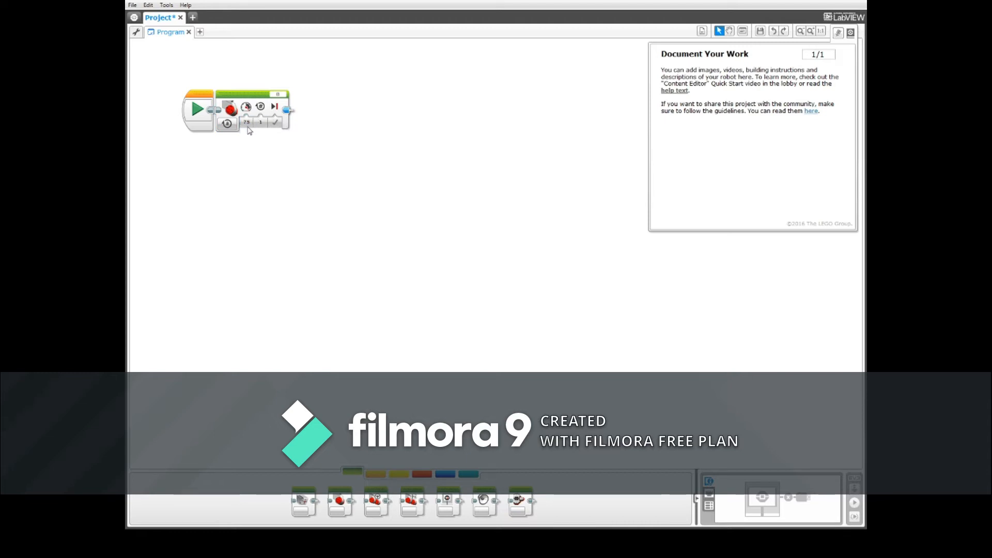
mouse_move(249, 133)
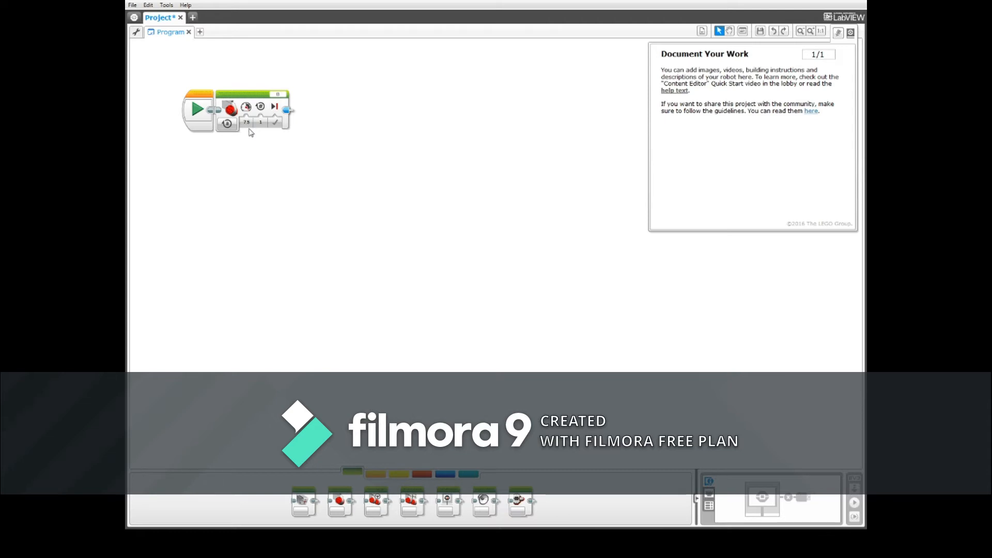
Keep the Large Motor block in On for Rotations mode after reviewing the mode list.
click(228, 122)
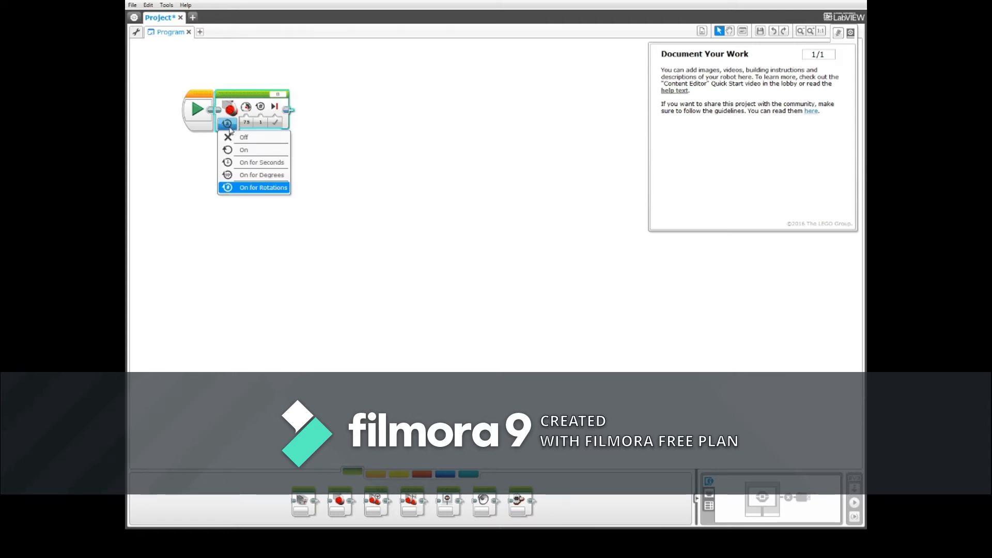
mouse_move(244, 137)
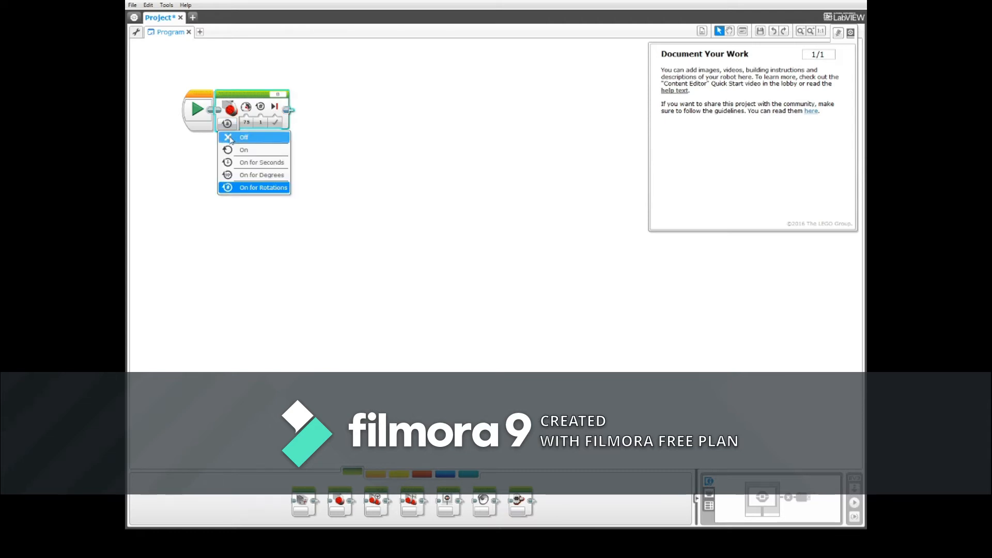
mouse_move(244, 149)
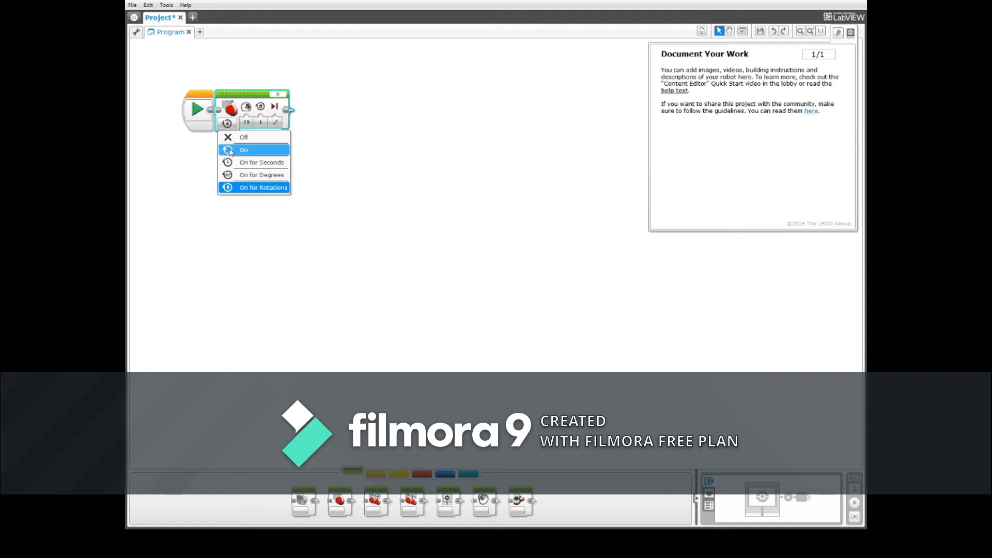
mouse_move(261, 175)
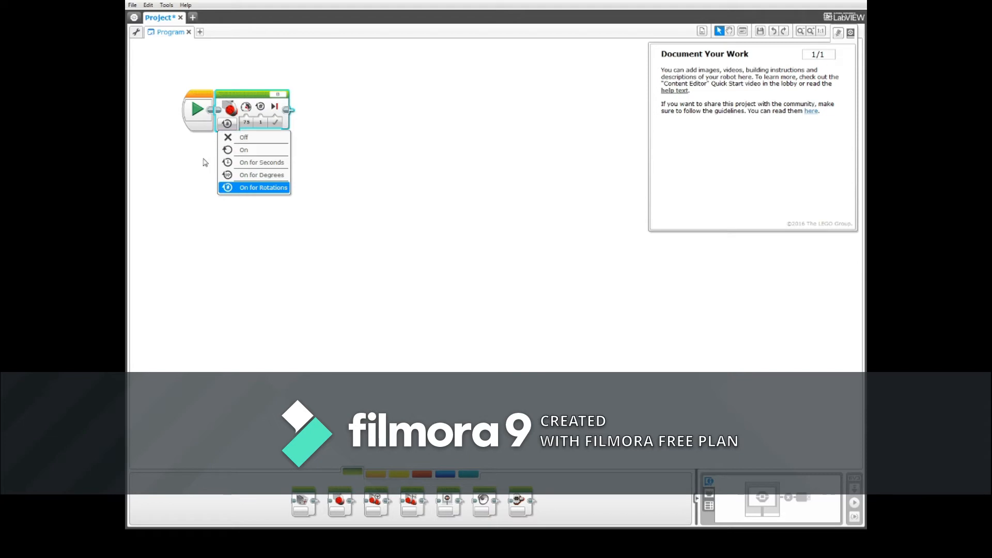
click(263, 187)
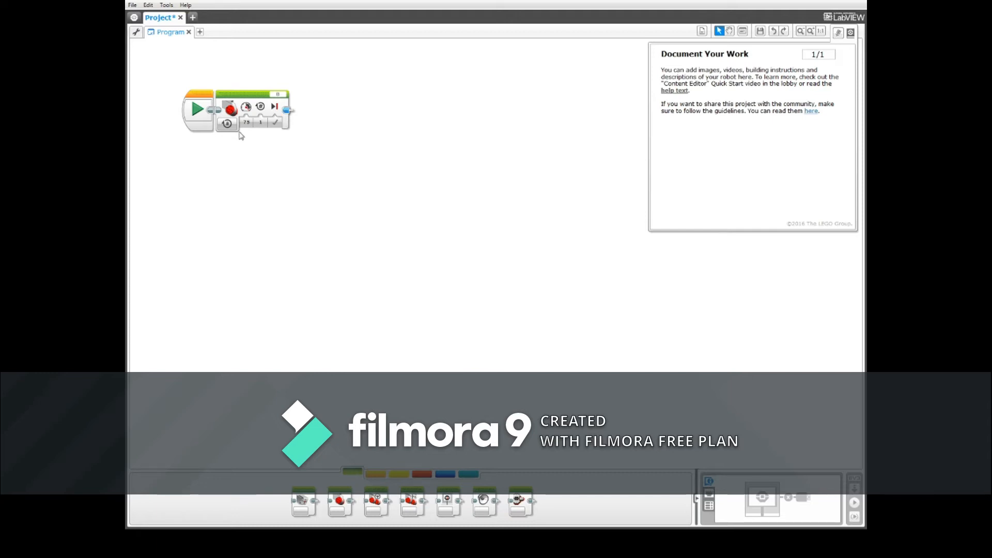
click(226, 124)
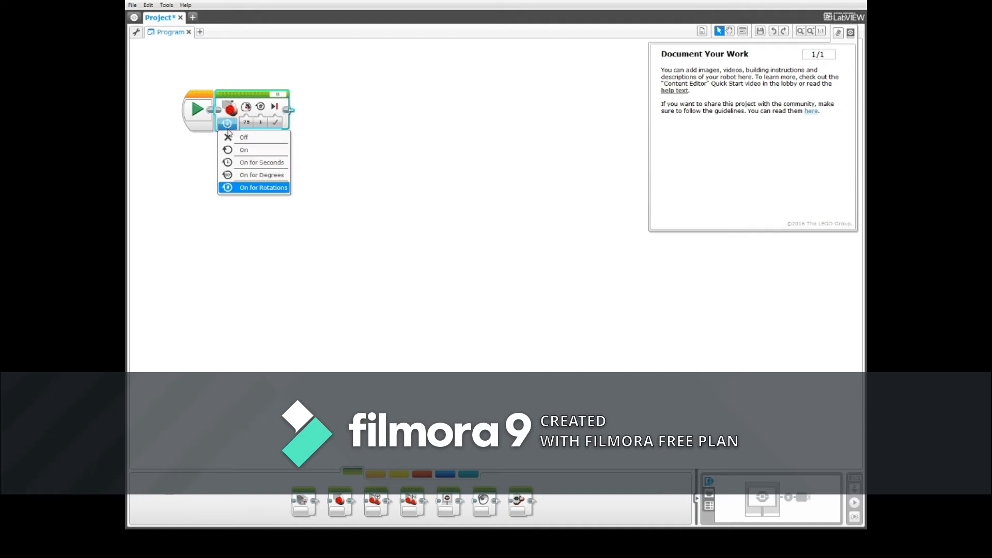
mouse_move(258, 163)
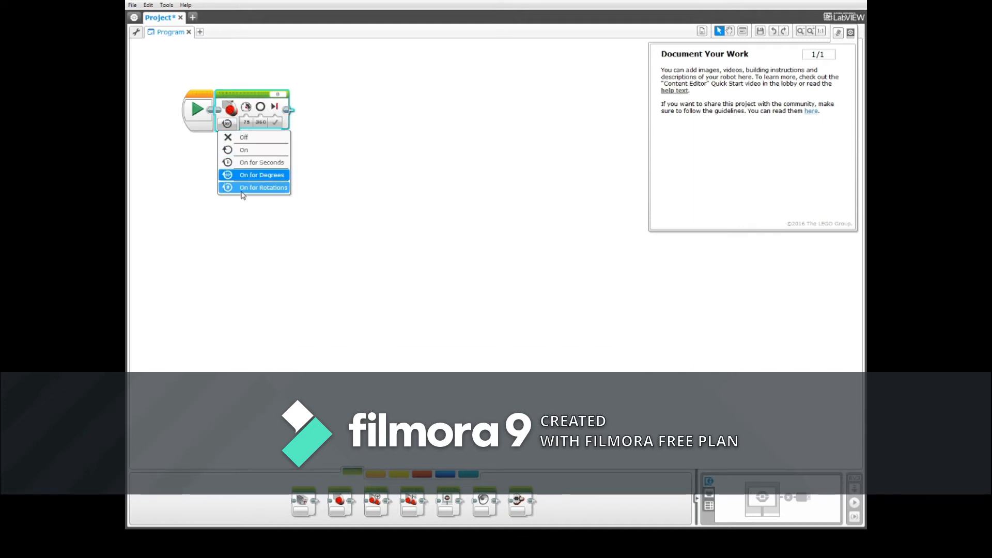
click(245, 138)
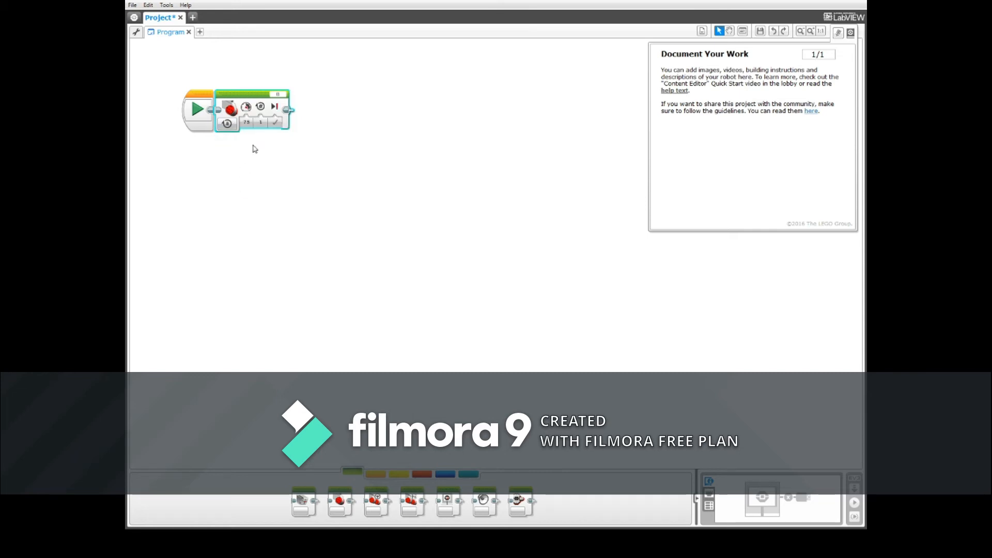
Adjust the Large Motor block's power level with its slider.
click(244, 123)
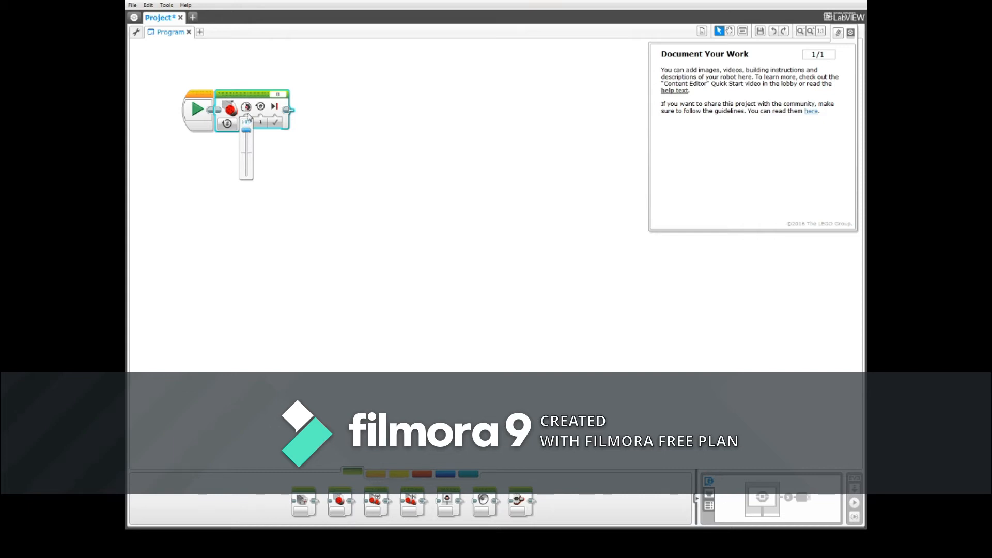
drag(246, 128, 246, 132)
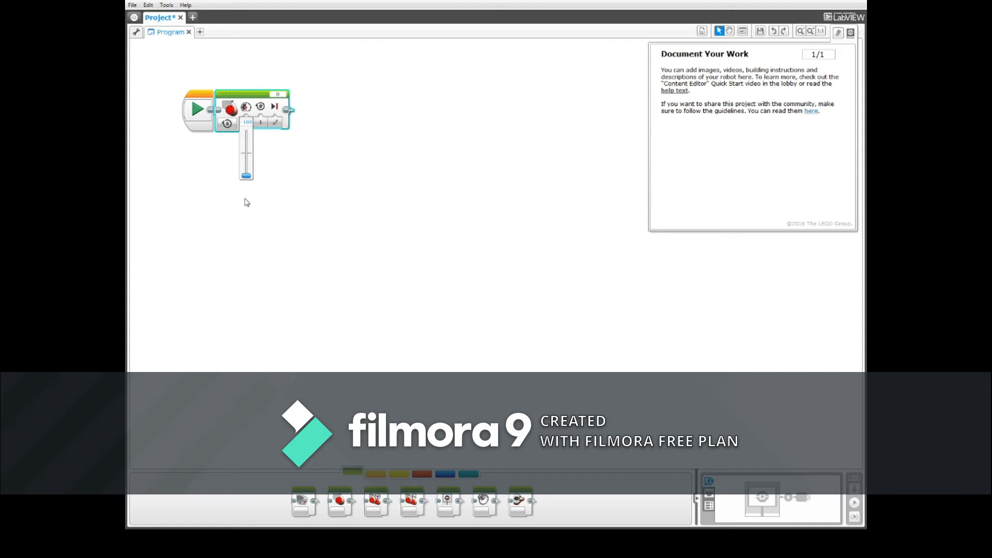
mouse_move(246, 198)
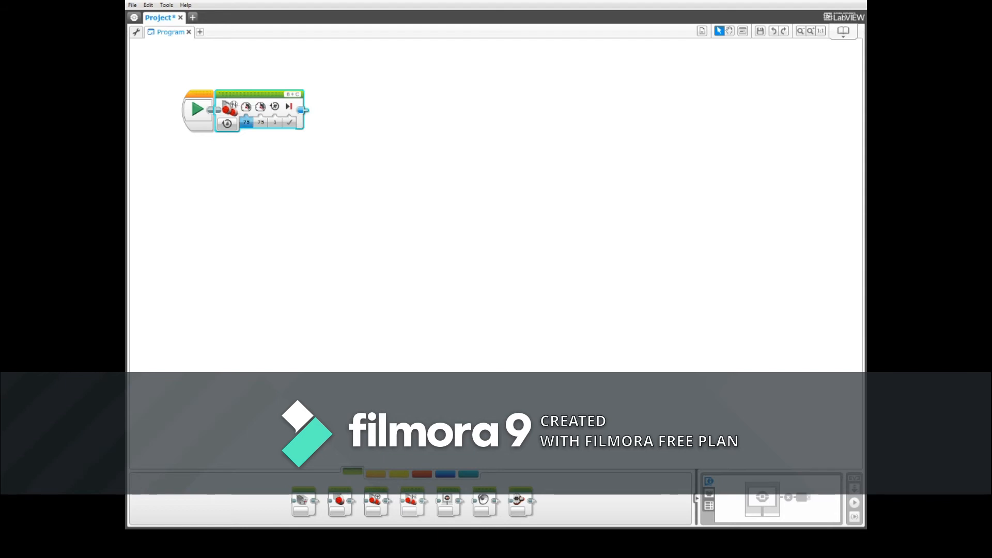
Set the Move Tank block's left motor power to 100.
click(244, 123)
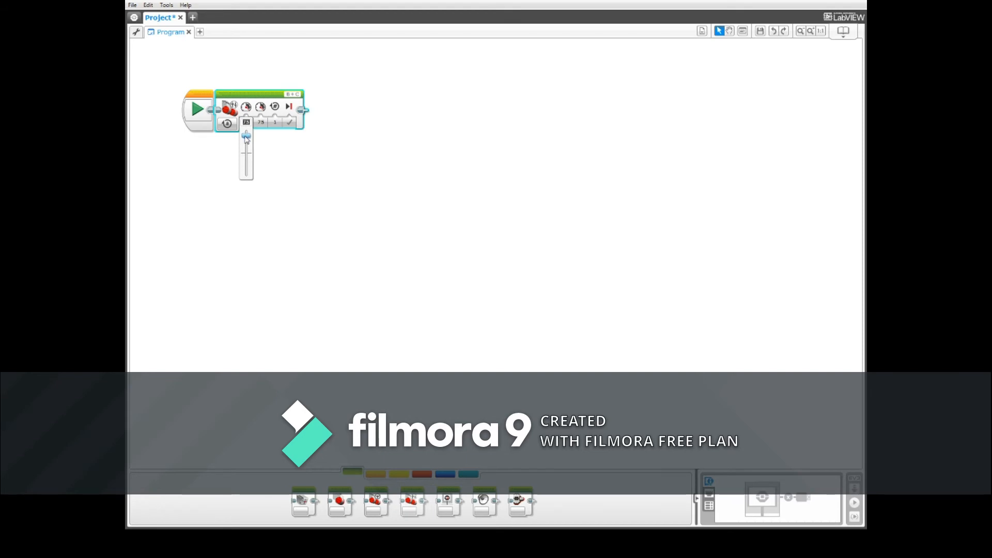
drag(246, 135, 246, 175)
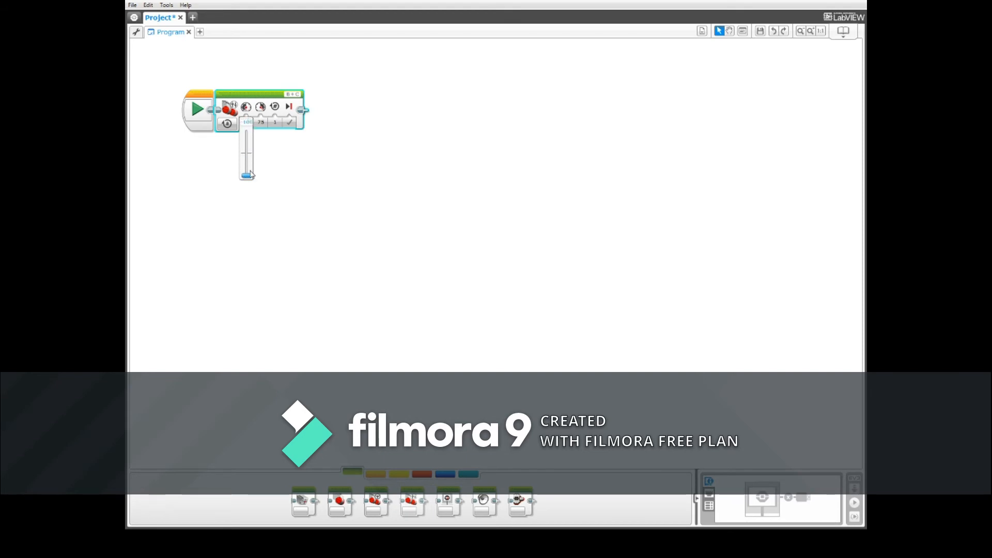
drag(247, 175, 247, 134)
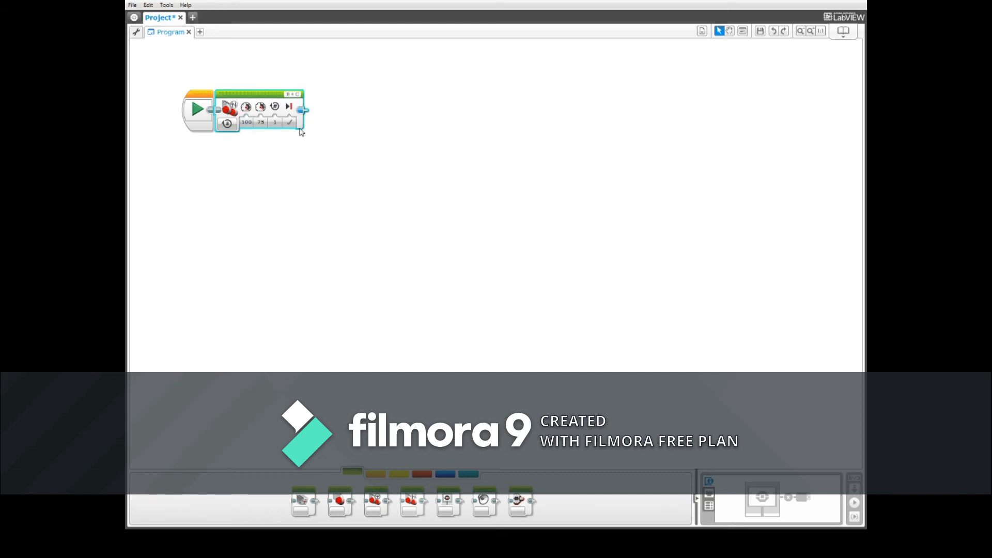
click(260, 124)
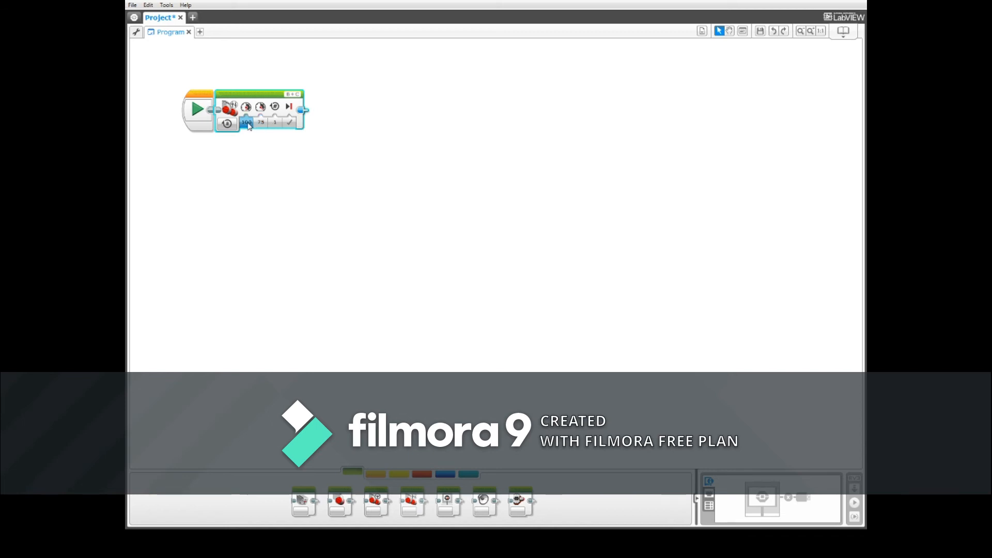
Set the right motor power to -100 so the robot spins in place.
click(259, 124)
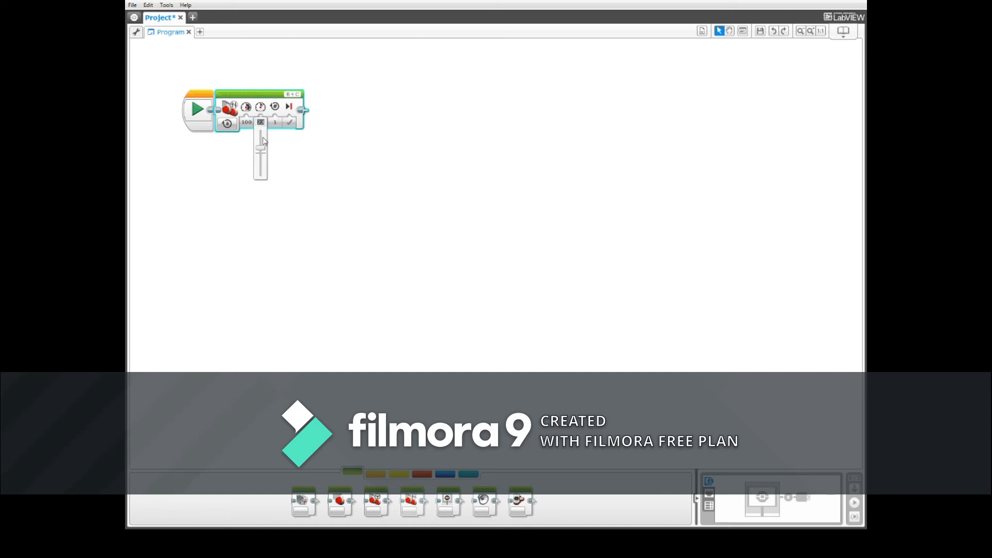
drag(260, 143, 261, 176)
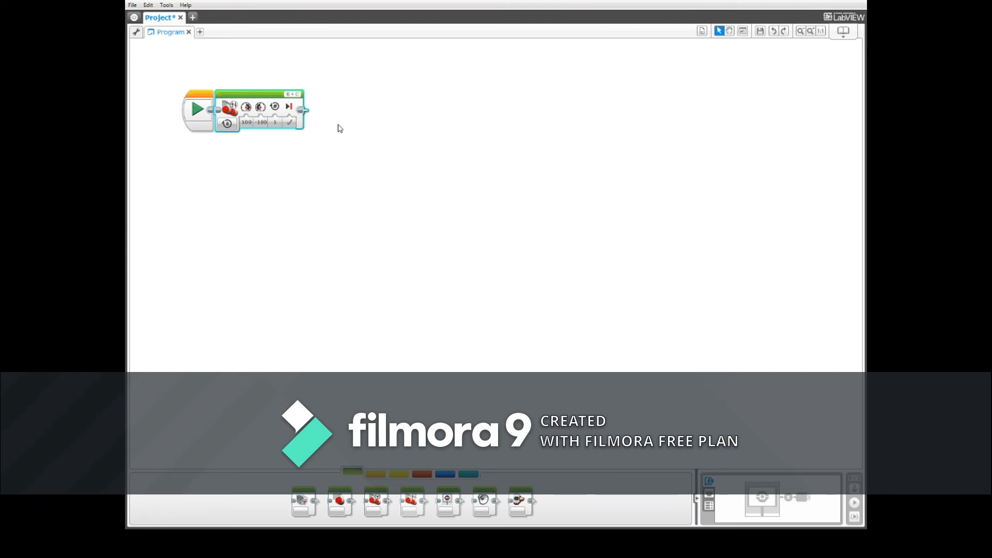
mouse_move(323, 131)
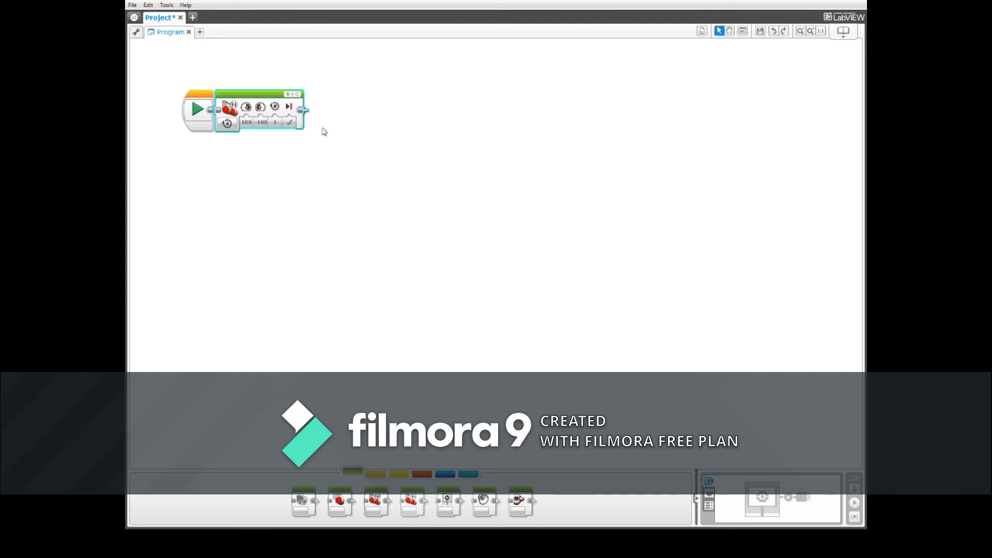
click(246, 123)
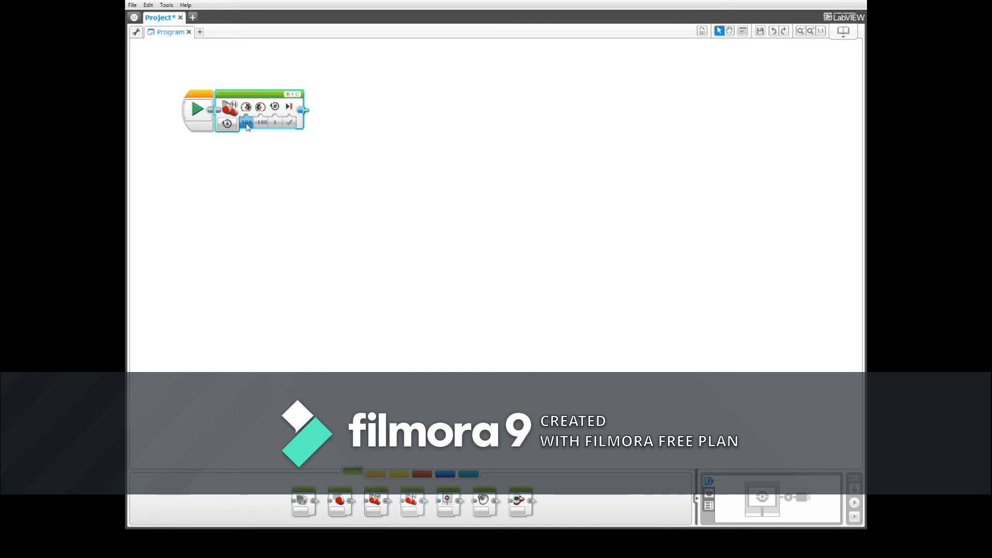
click(258, 124)
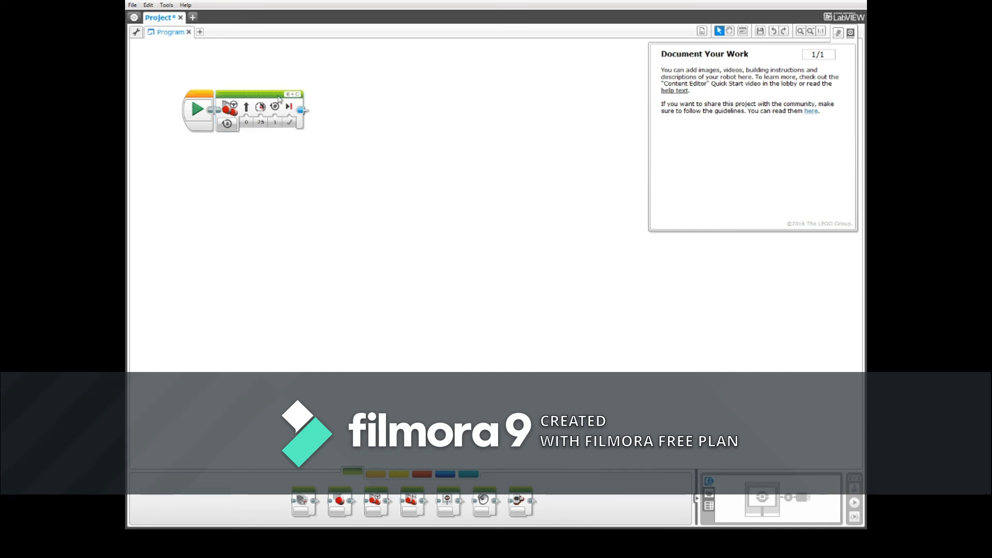
click(260, 124)
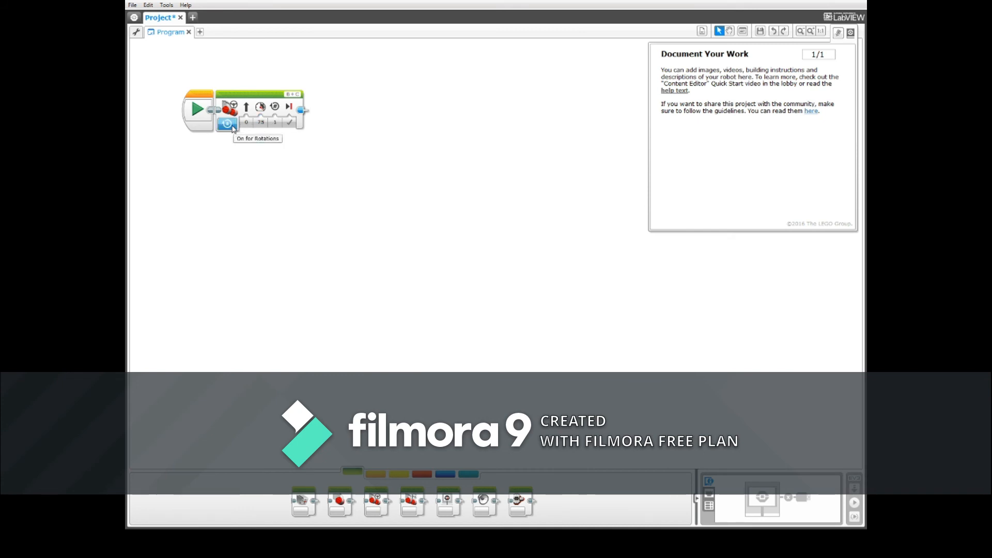
click(227, 124)
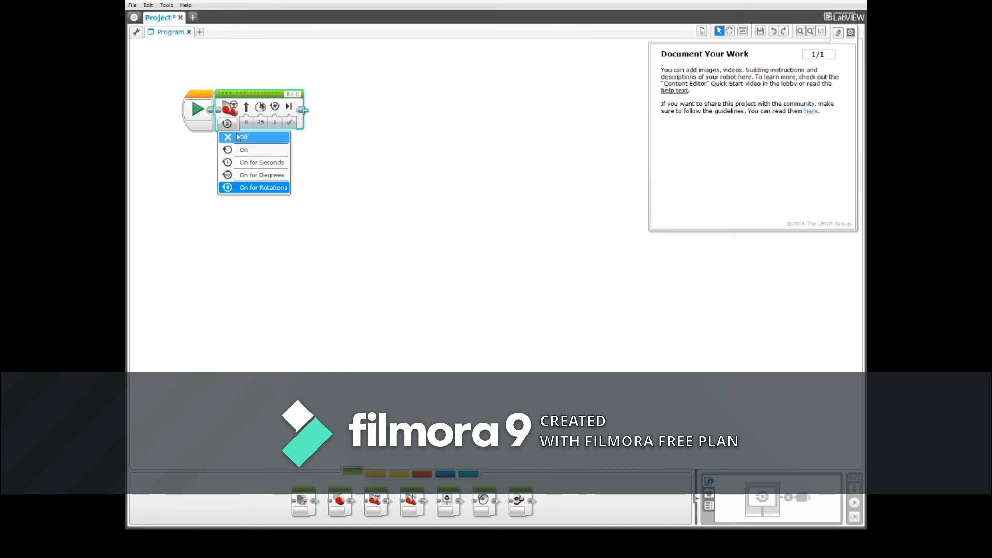
mouse_move(237, 147)
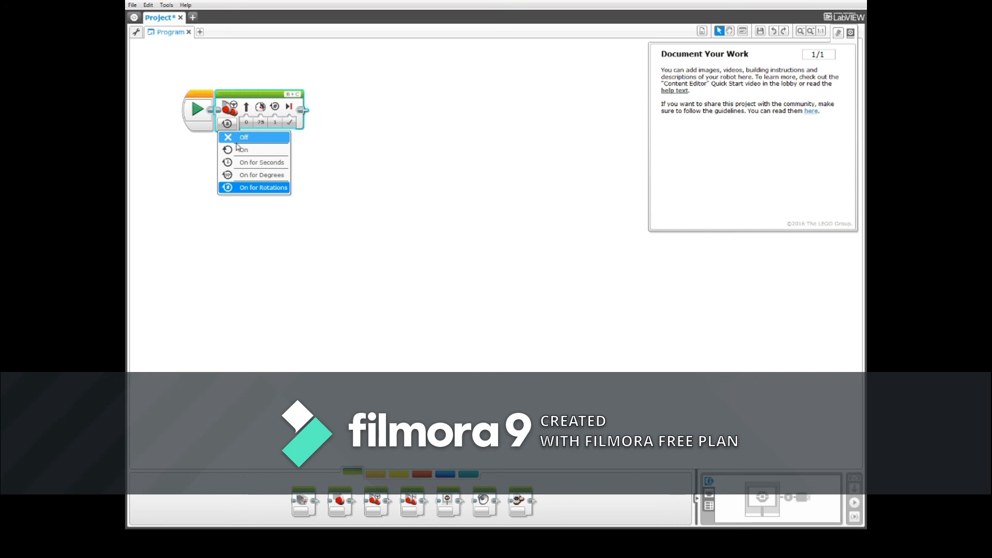
mouse_move(254, 187)
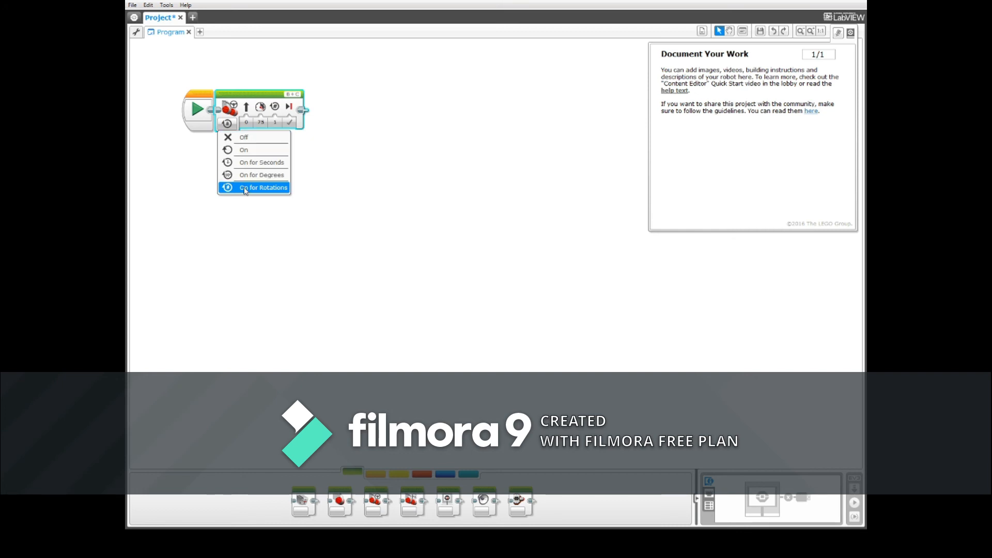
click(262, 187)
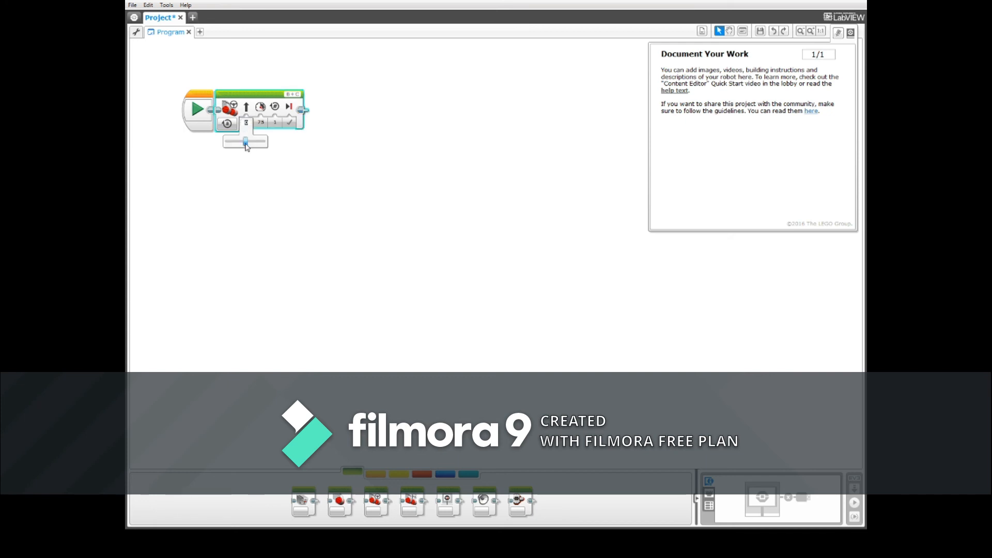
drag(244, 142, 264, 141)
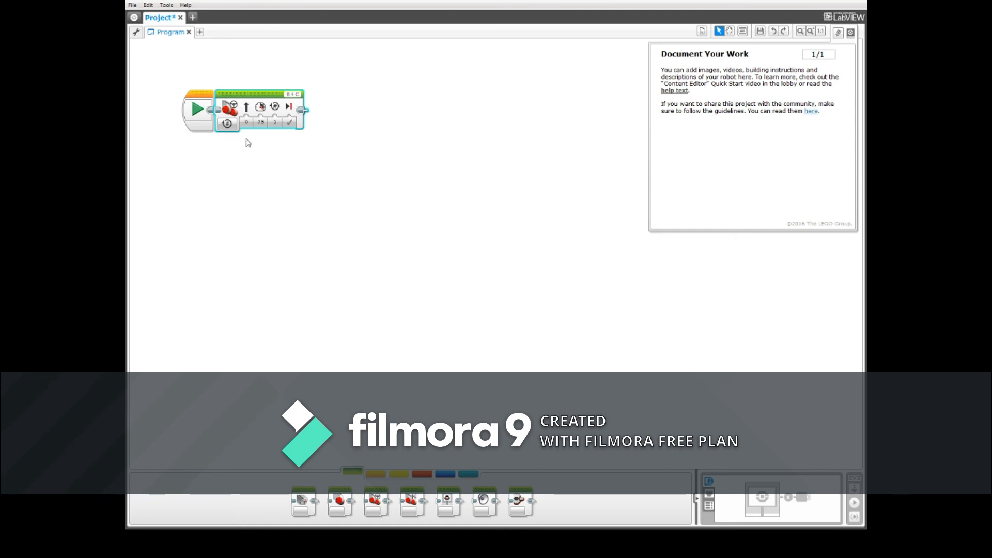
mouse_move(302, 166)
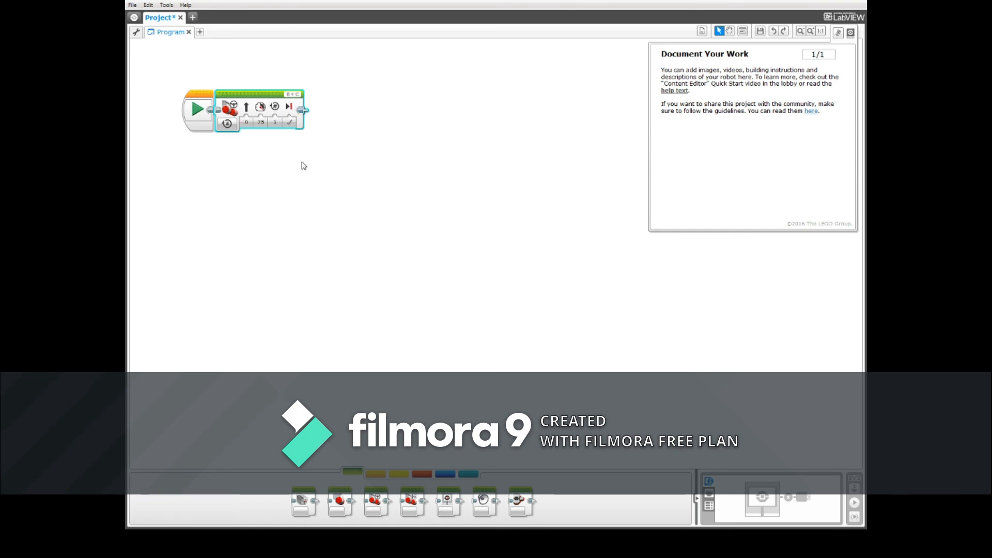